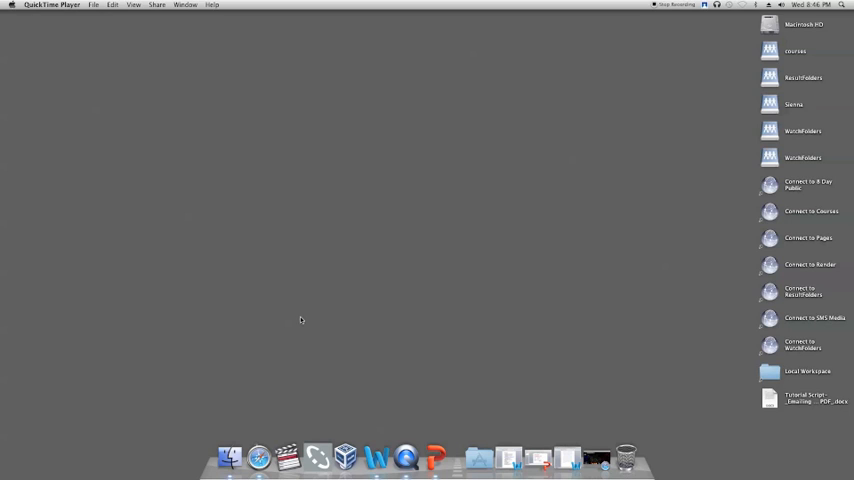
Open the All Applications list from the Dock and scroll down toward iBooks Author
click(478, 458)
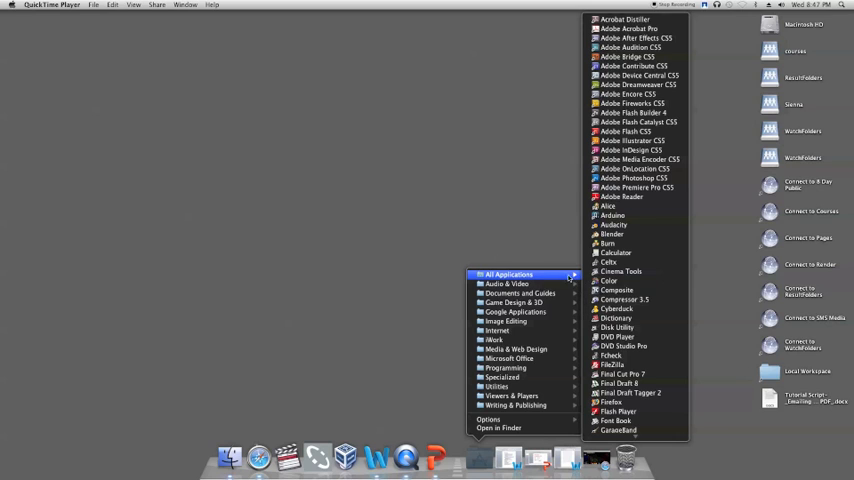
scroll(down, 3)
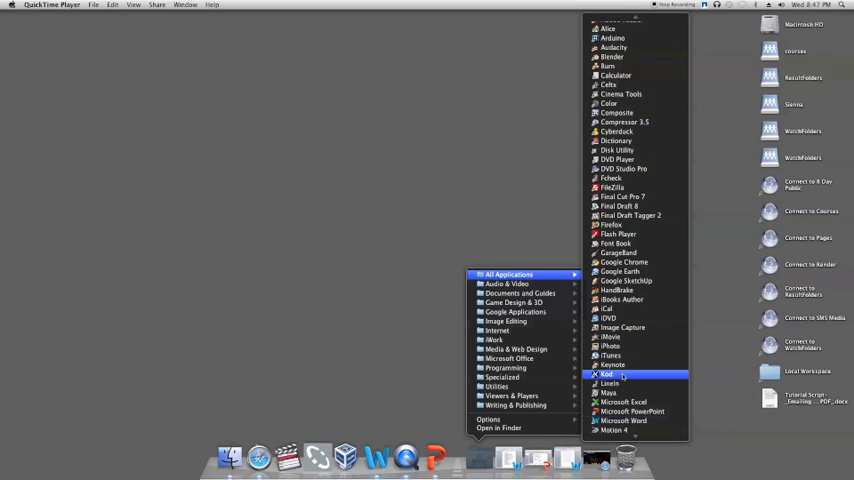
mouse_move(622, 299)
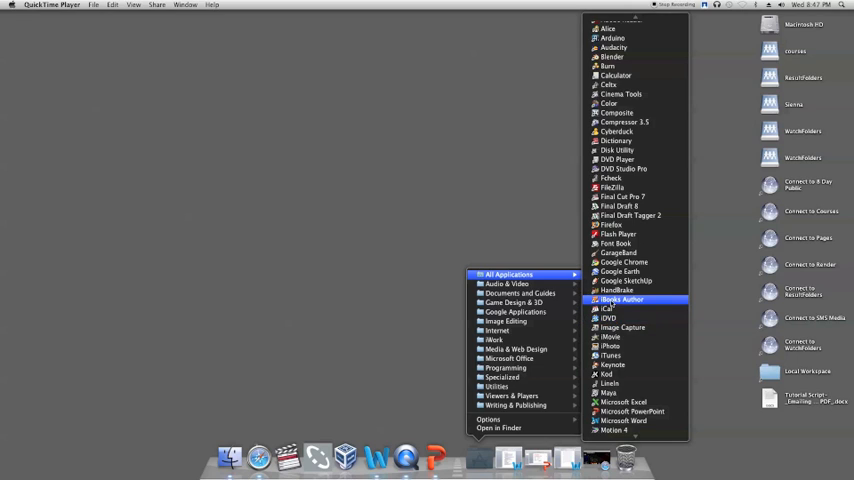
Launch iBooks Author and compare Contemporary, Modern Type and Classic before choosing the Basic template
click(623, 299)
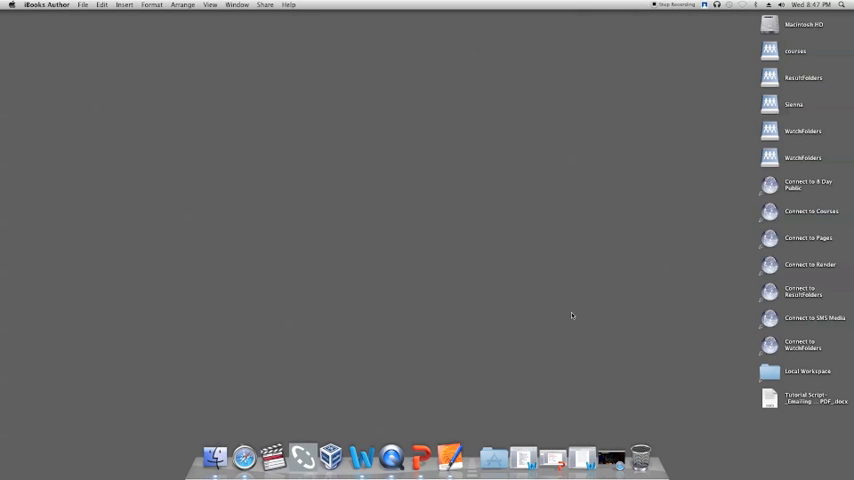
click(449, 458)
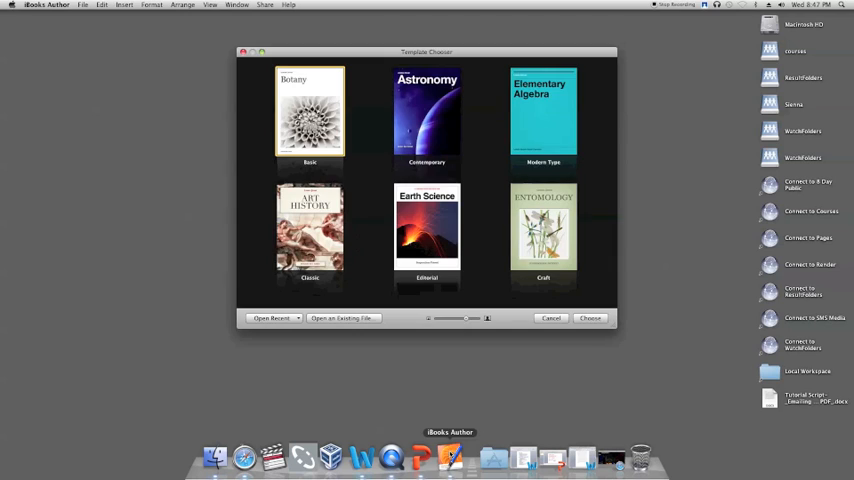
click(427, 115)
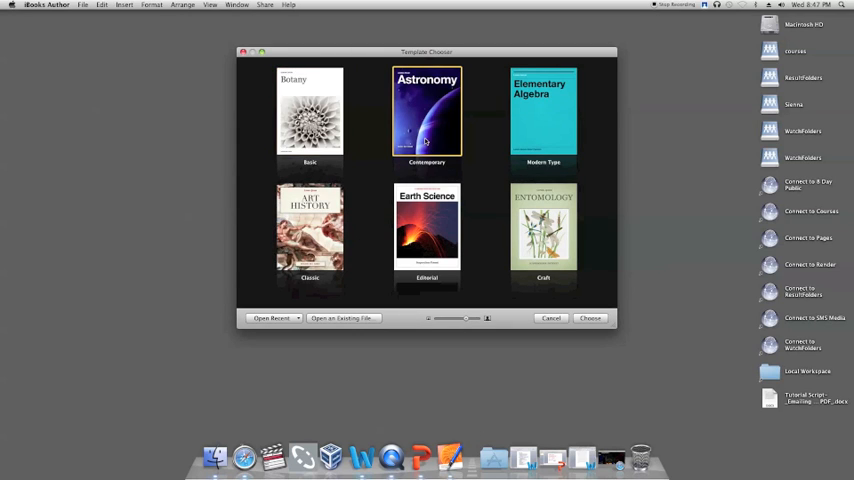
click(543, 115)
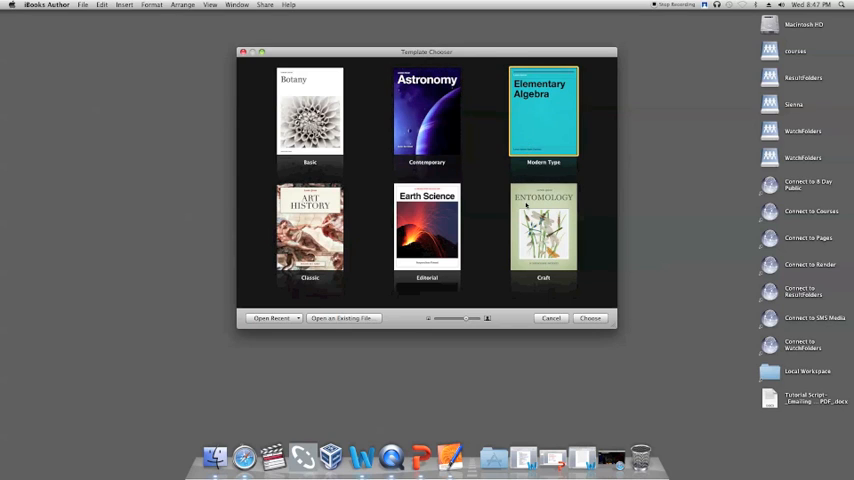
click(427, 230)
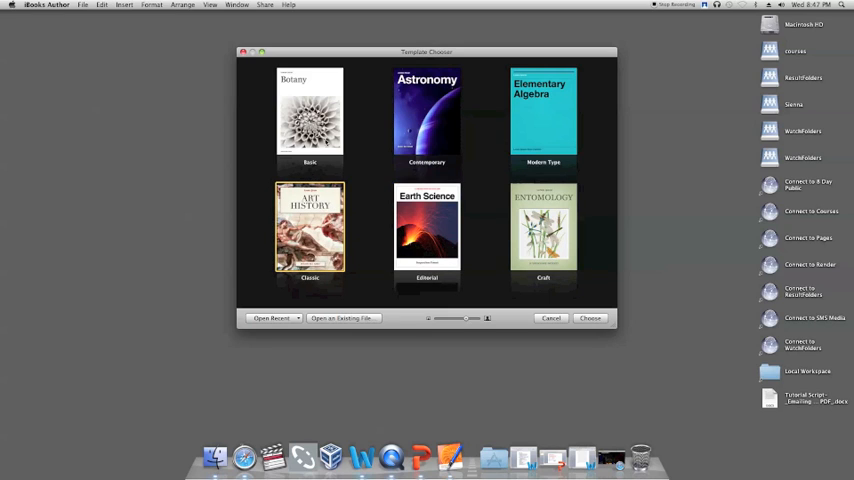
click(309, 113)
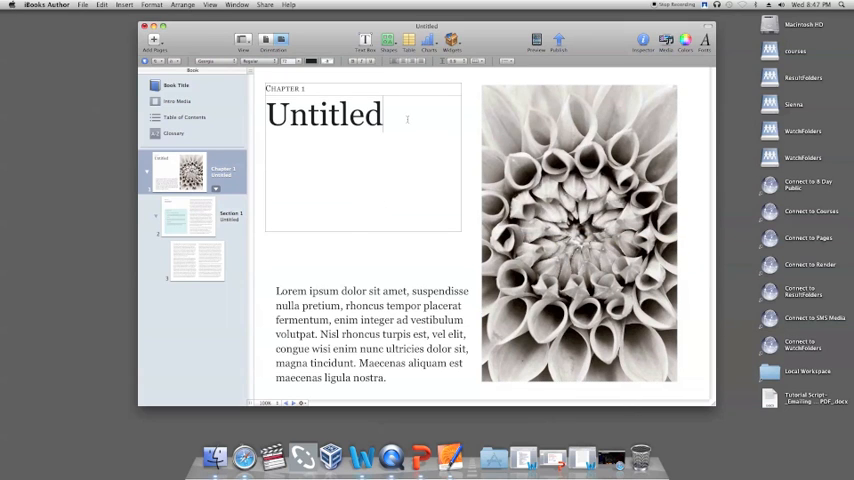
Retype the chapter heading as 'My Project!'
text(M)
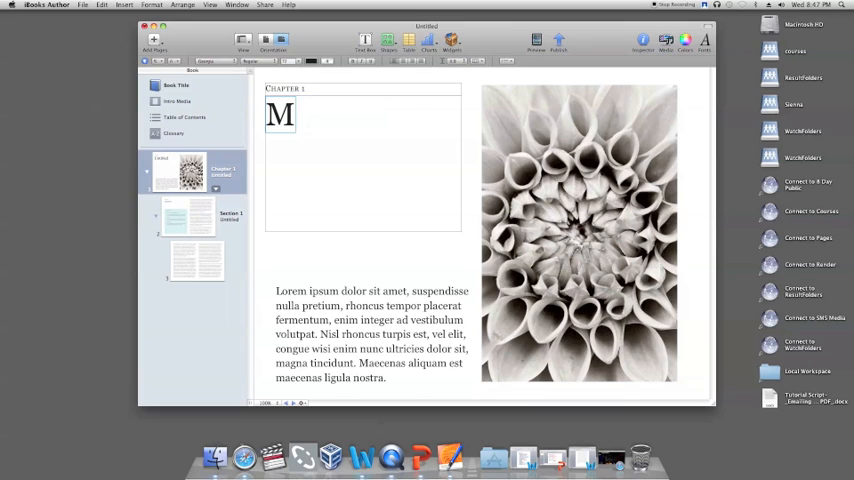
text(y Projec)
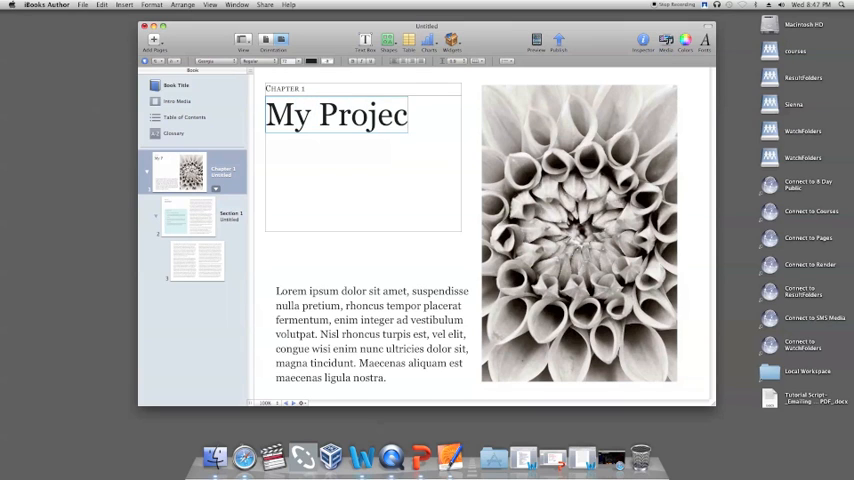
text(t!)
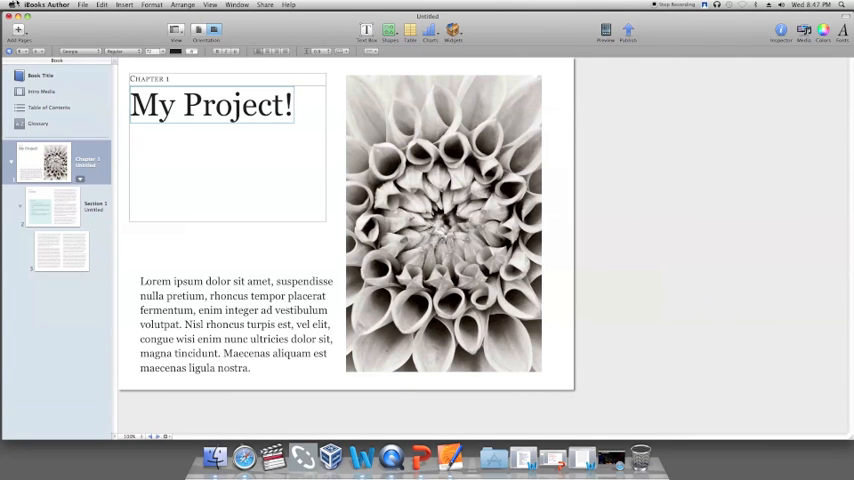
Open Share > Export, pick the PDF format and confirm Best image quality
click(84, 5)
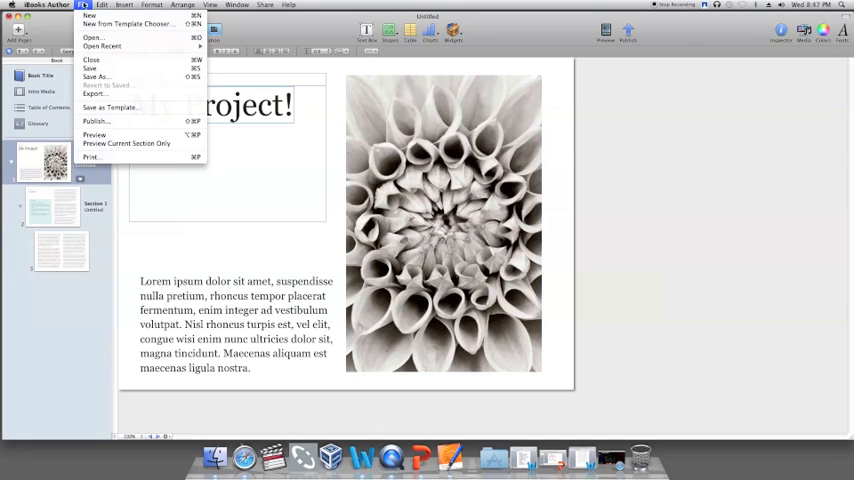
click(182, 5)
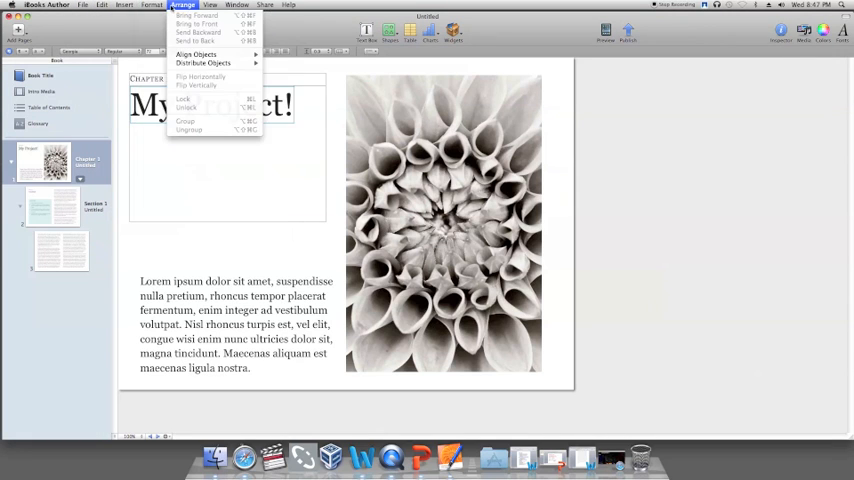
click(265, 5)
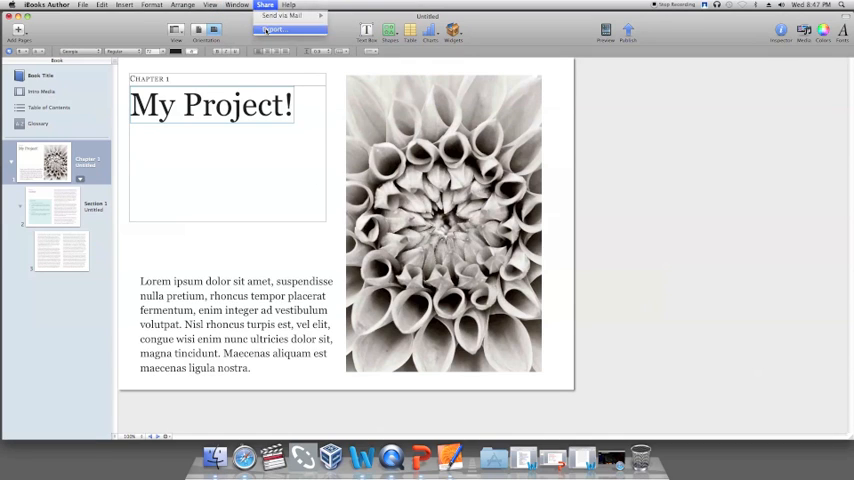
click(274, 28)
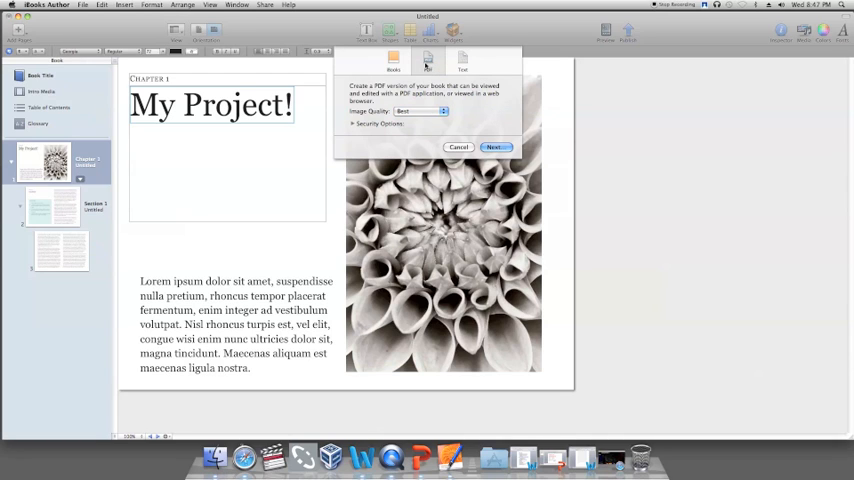
click(420, 111)
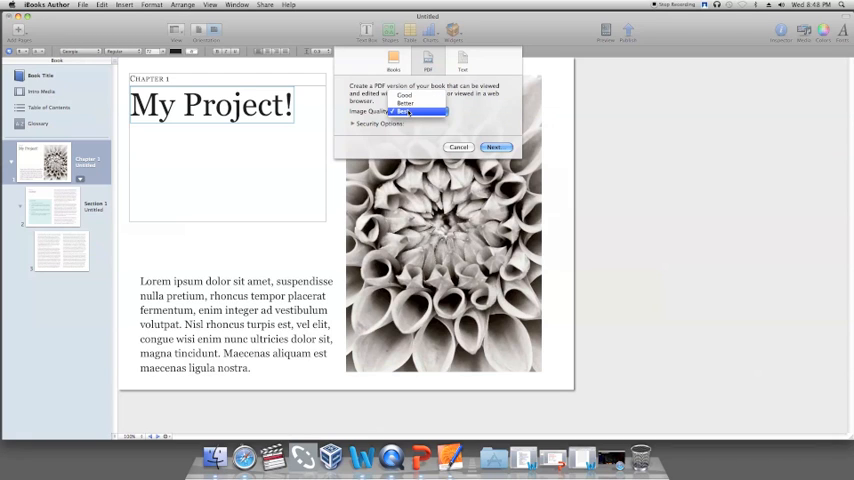
click(408, 111)
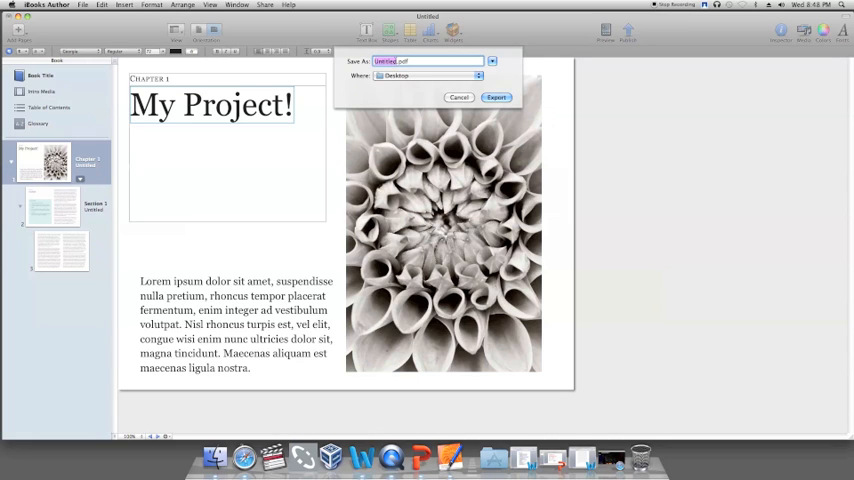
Export the book to the Desktop as 'My Project.pdf'
text(My Project.pdf)
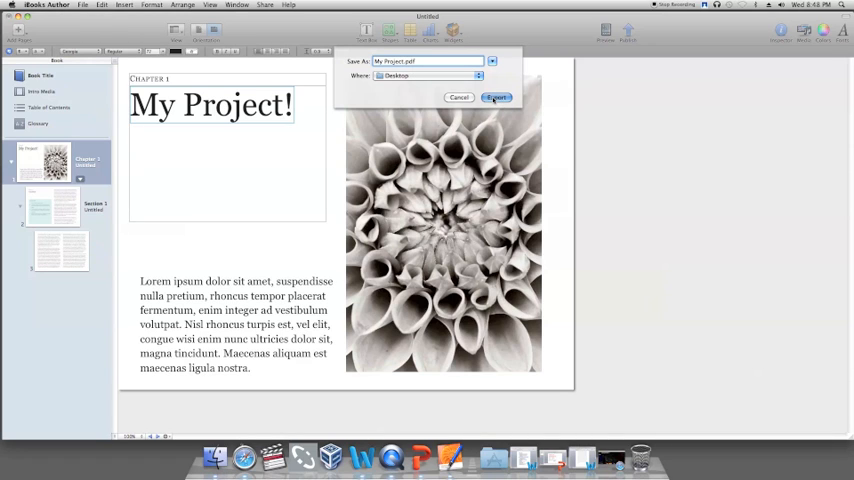
click(496, 97)
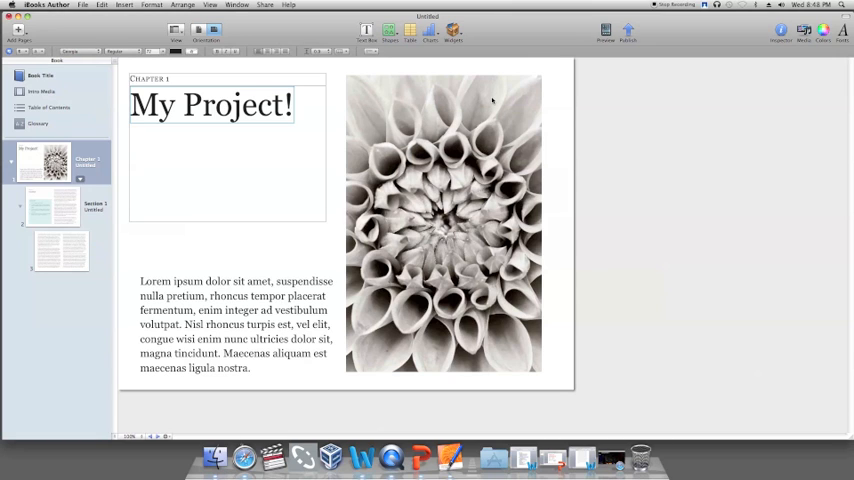
mouse_move(736, 312)
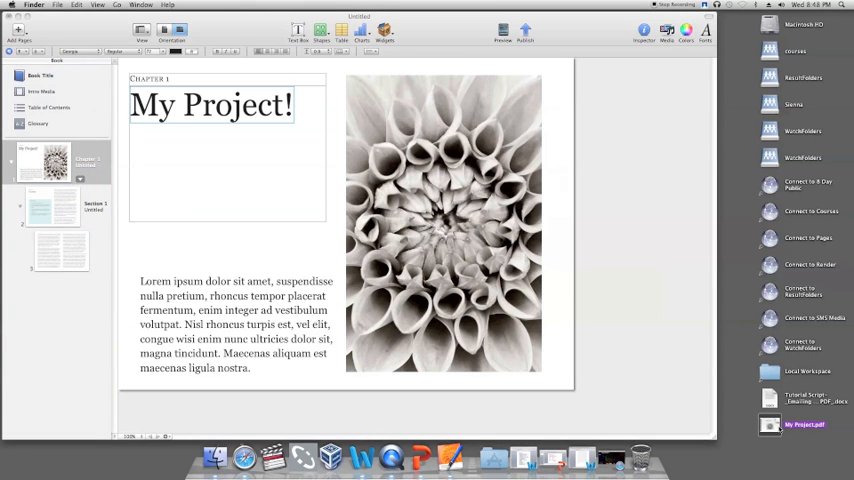
mouse_move(553, 458)
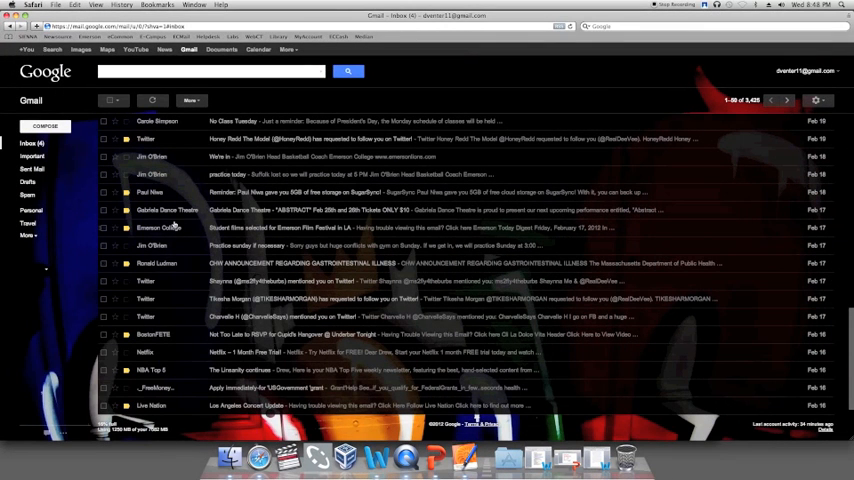
click(44, 126)
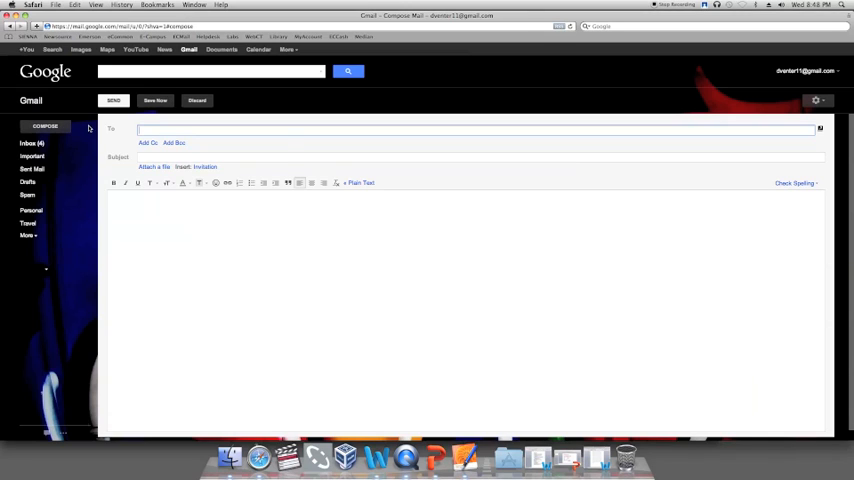
text(Pa)
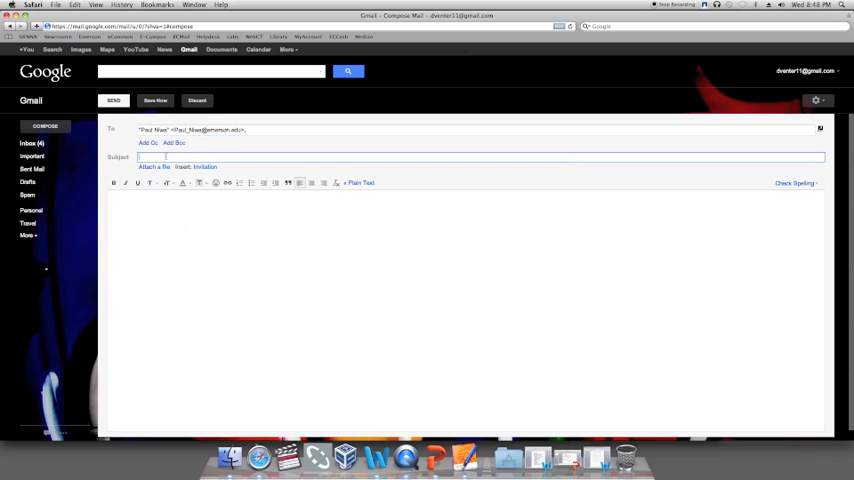
text(Tutorial)
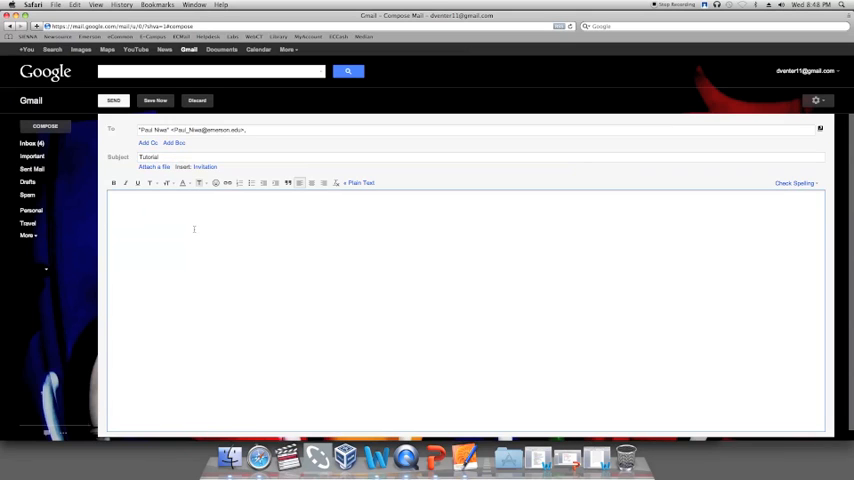
Write a short note about the Tutorial iBook PDF and open the attachment picker
text(Here is my)
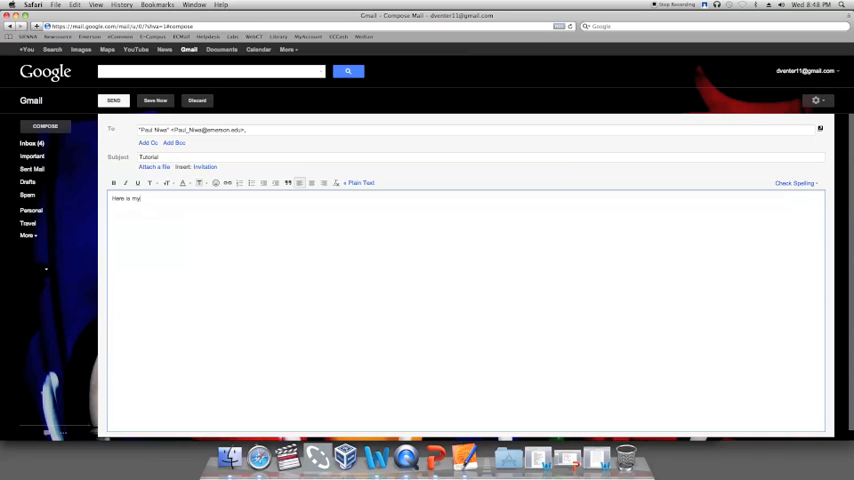
text(Tutot)
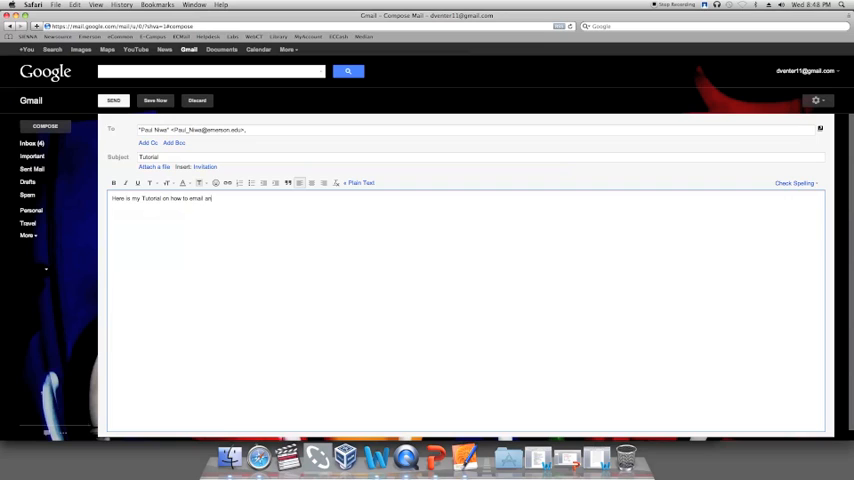
text(iBook PDF professor!!)
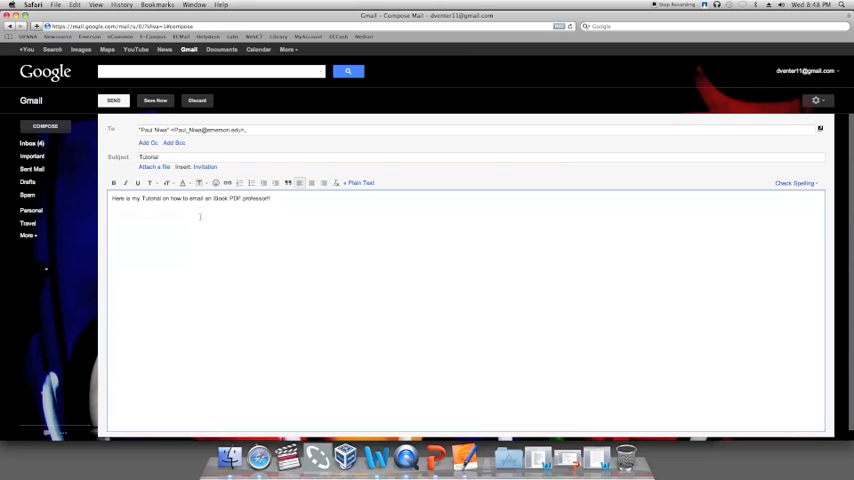
click(156, 167)
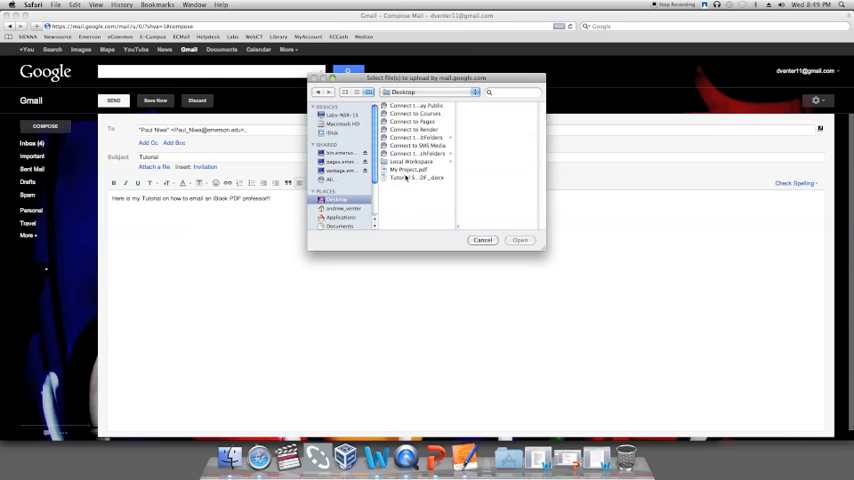
Attach My Project.pdf from the Desktop to the draft
click(410, 169)
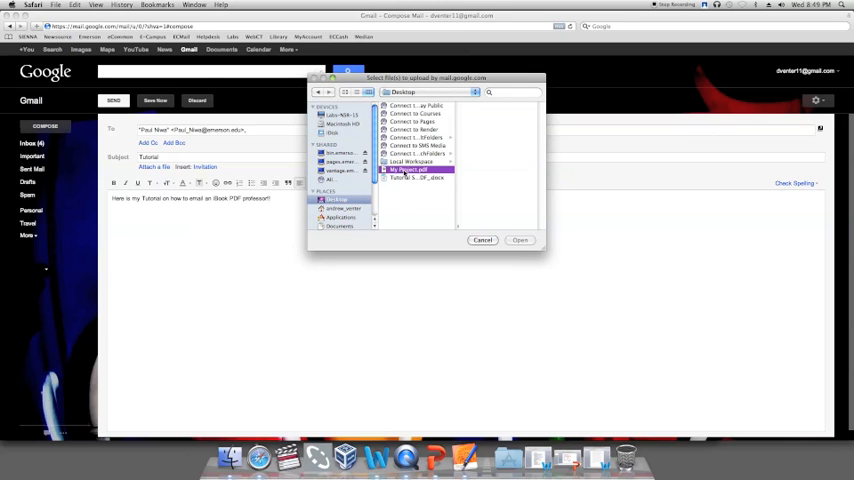
click(520, 240)
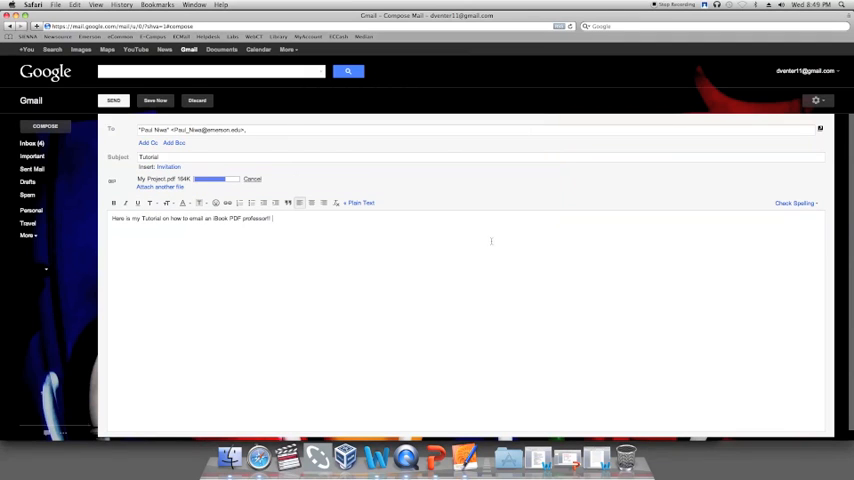